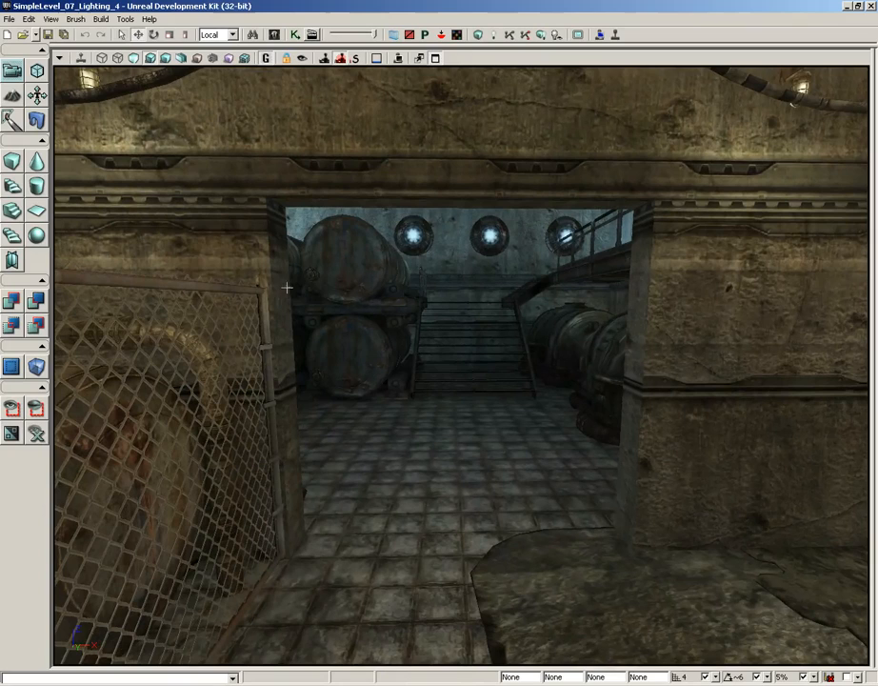
pyautogui.moveTo(507, 444)
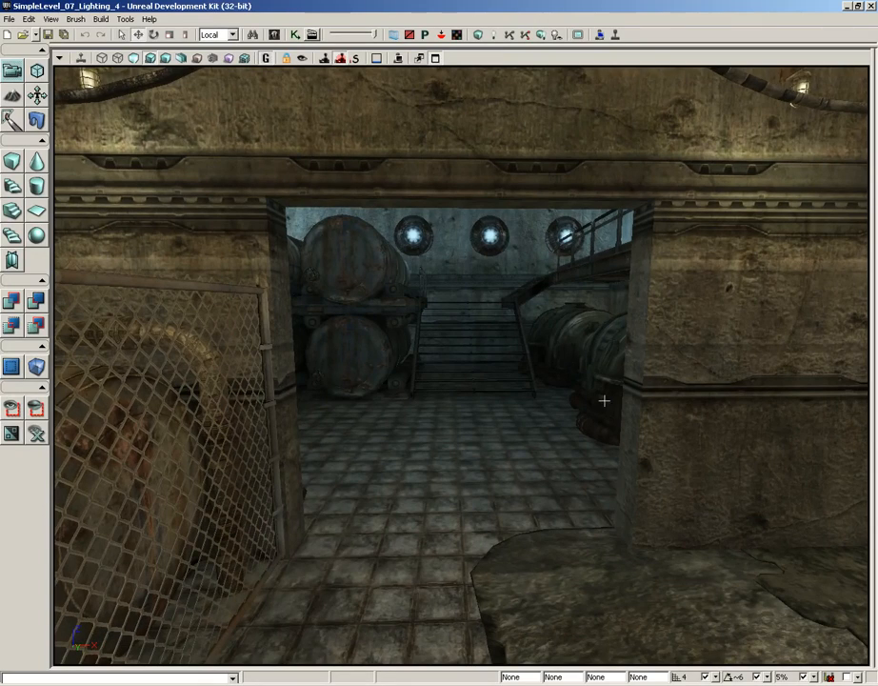
pyautogui.moveTo(280, 255)
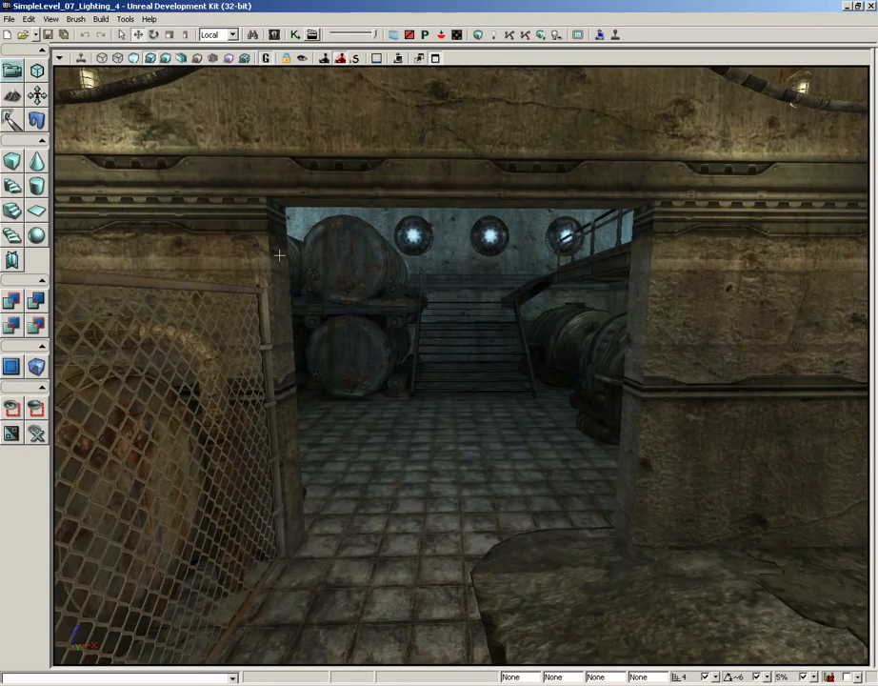
pyautogui.moveTo(304, 532)
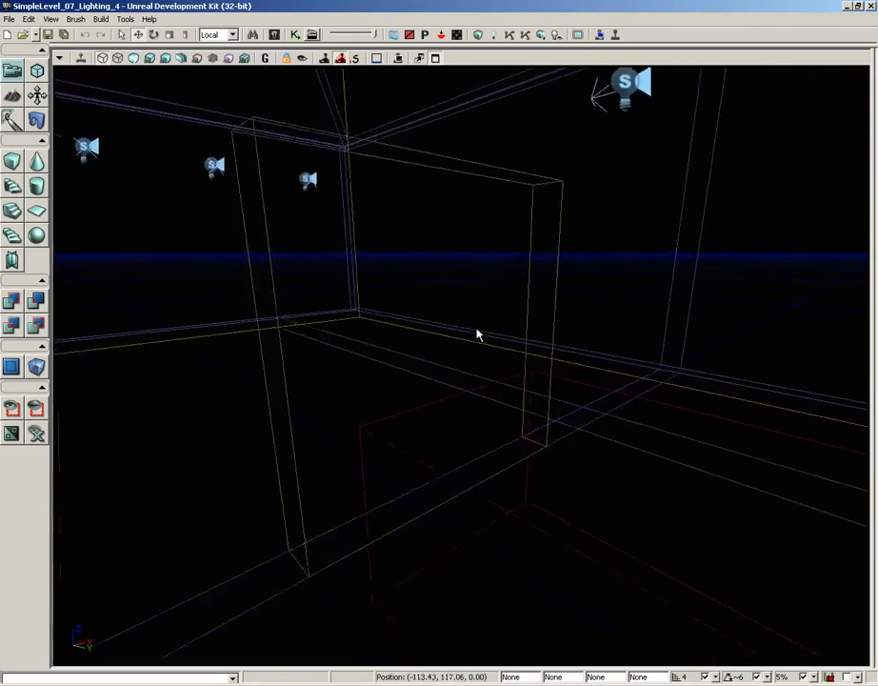
# Step: Fly the brush-wireframe view toward the wedge-shaped doorway brush
pyautogui.moveTo(478, 334); pyautogui.dragTo(335, 322)
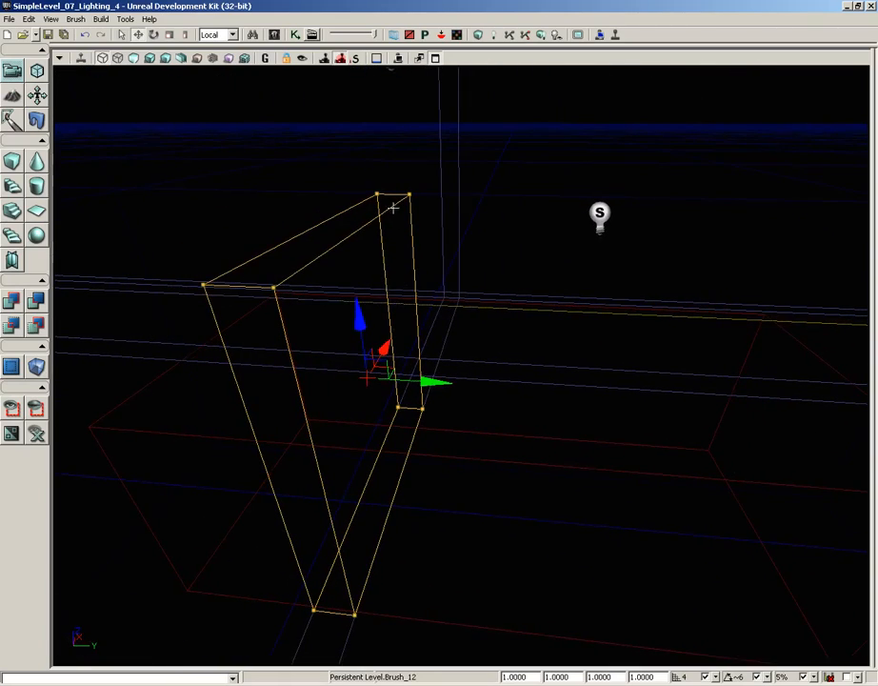
pyautogui.moveTo(405, 274)
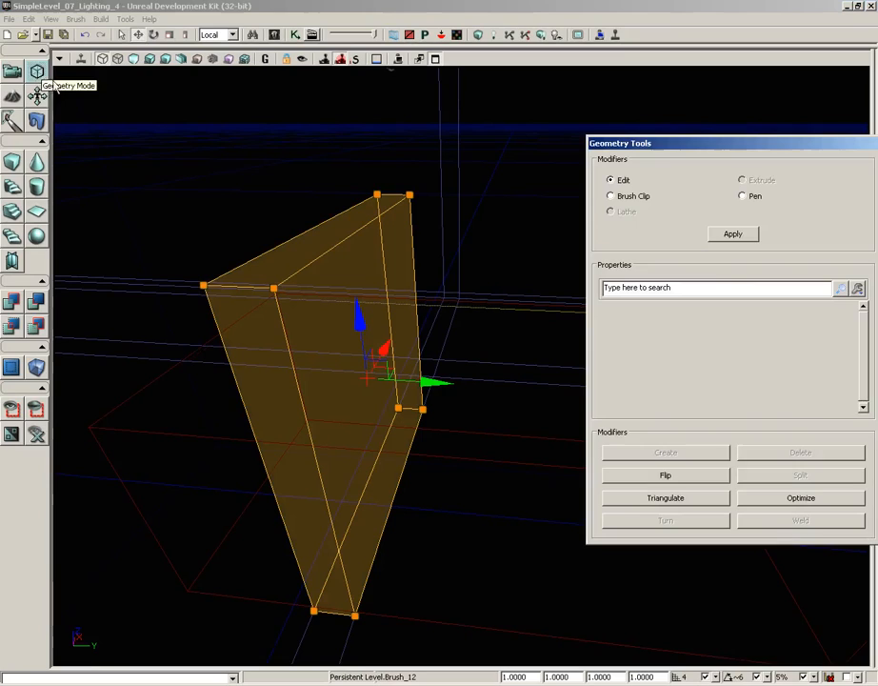
pyautogui.moveTo(459, 174)
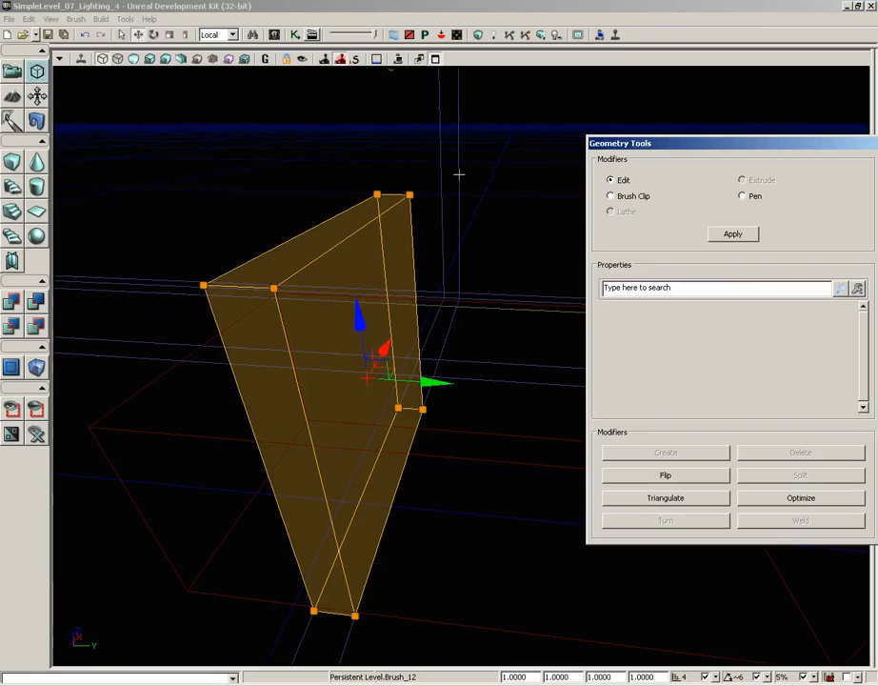
pyautogui.moveTo(489, 267)
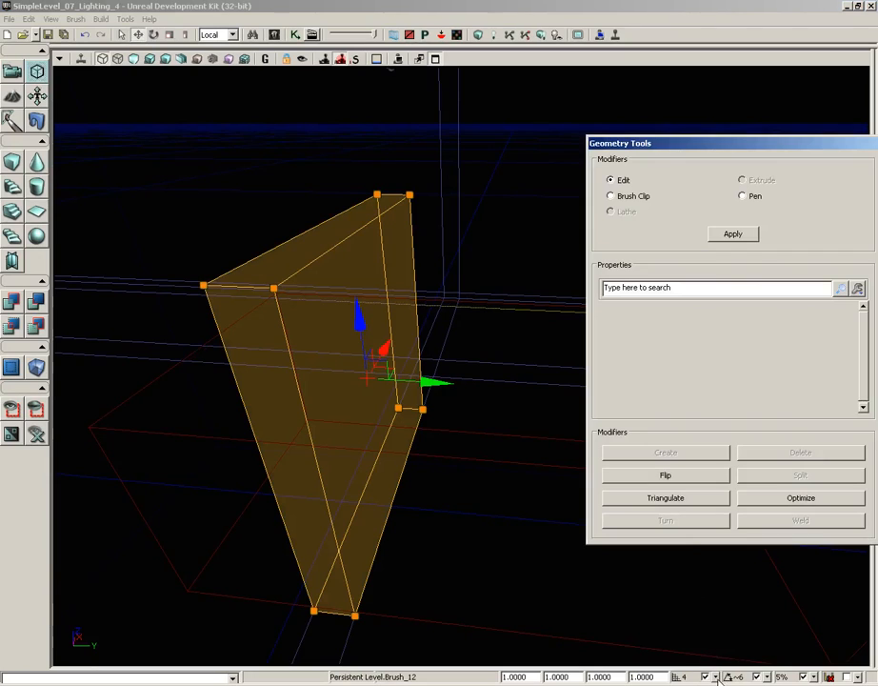
pyautogui.moveTo(714, 676)
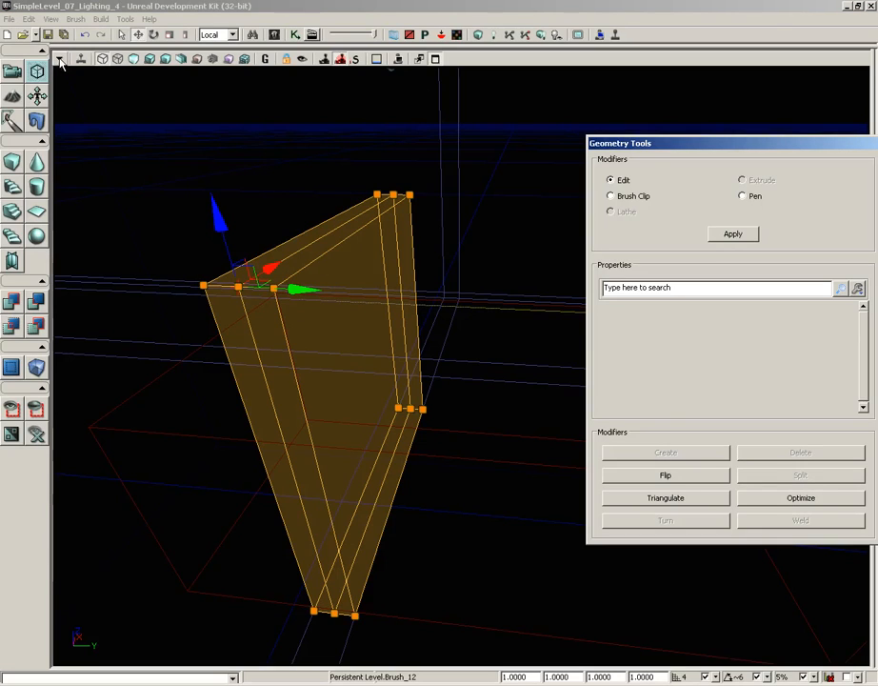
# Step: Show the viewport type choices (Perspective, Top, Front, Side) from the viewport options
pyautogui.click(60, 59)
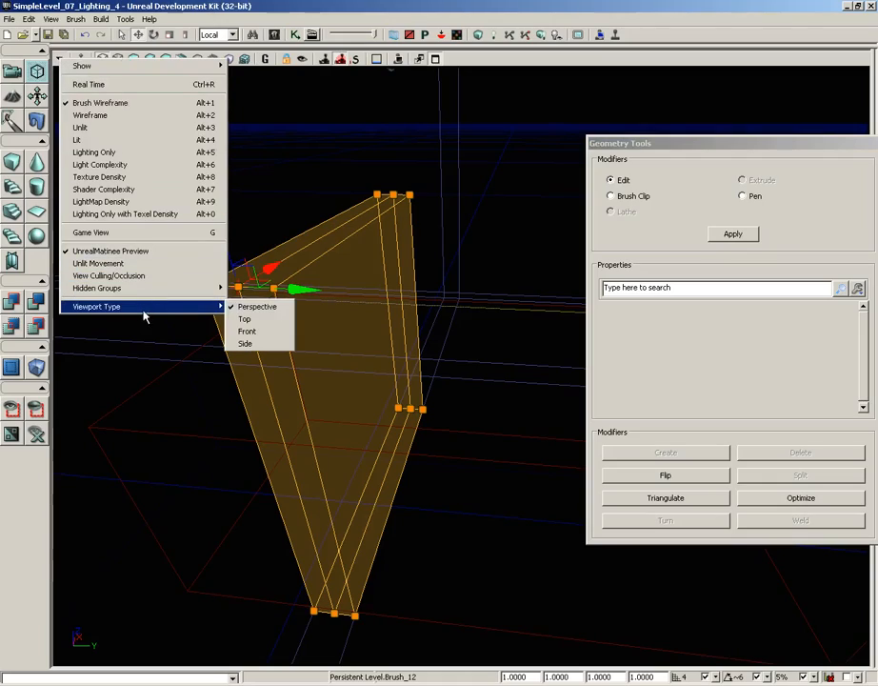
pyautogui.click(246, 330)
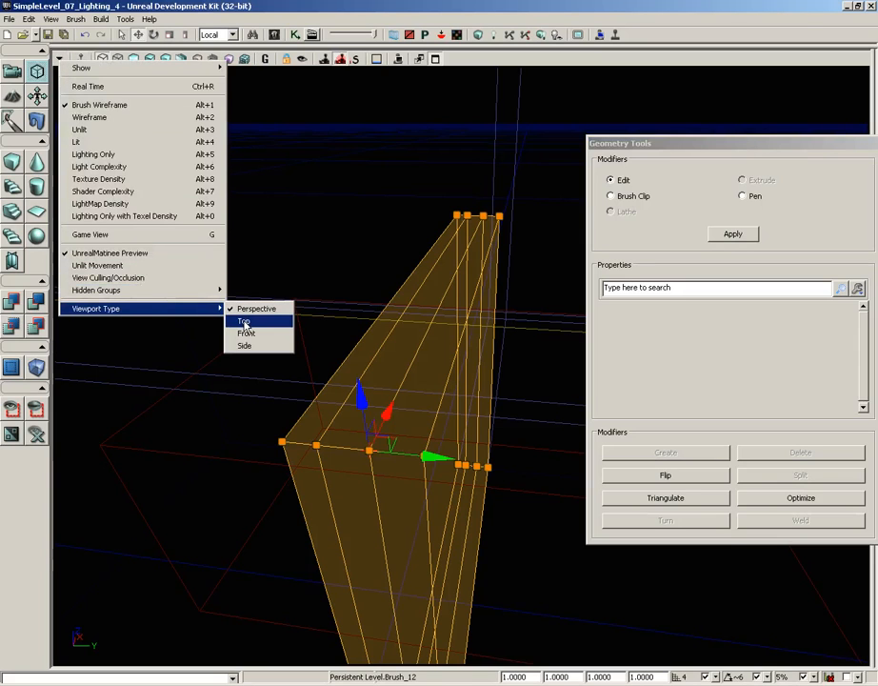
# Step: View the doorway brush from the top and select its new split vertices for alignment
pyautogui.click(243, 321)
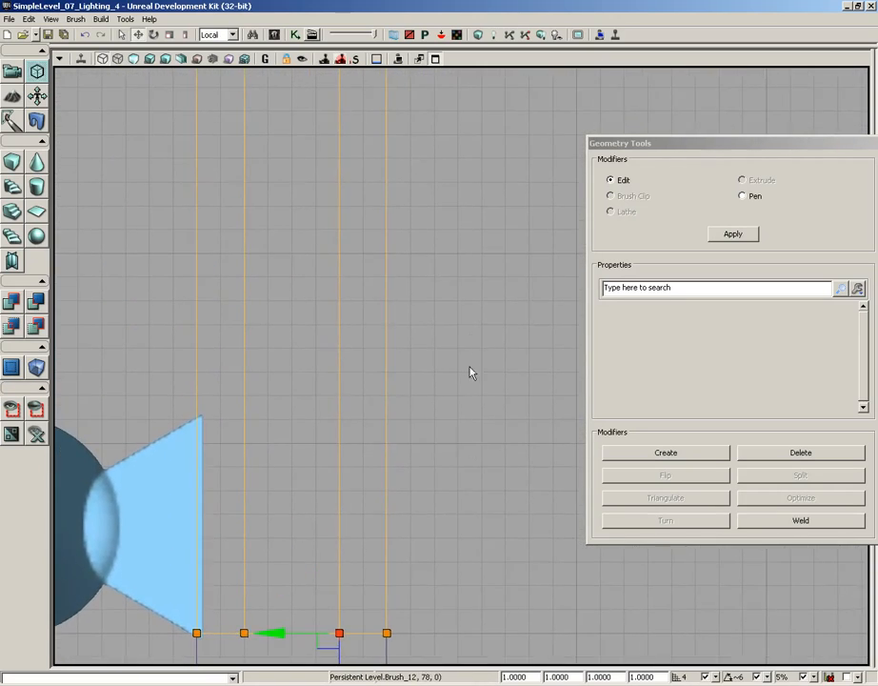
pyautogui.click(60, 59)
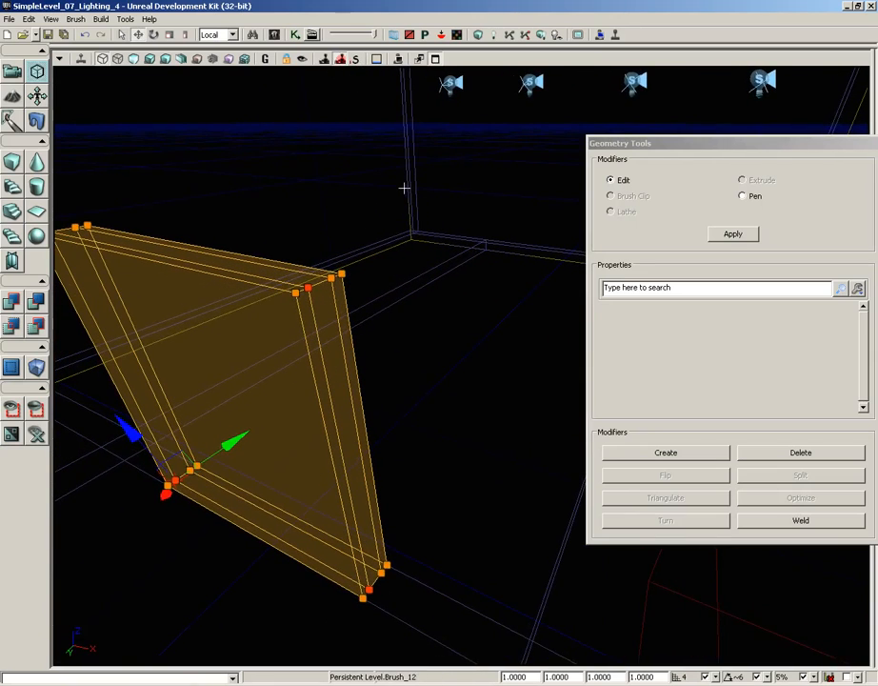
pyautogui.moveTo(341, 372)
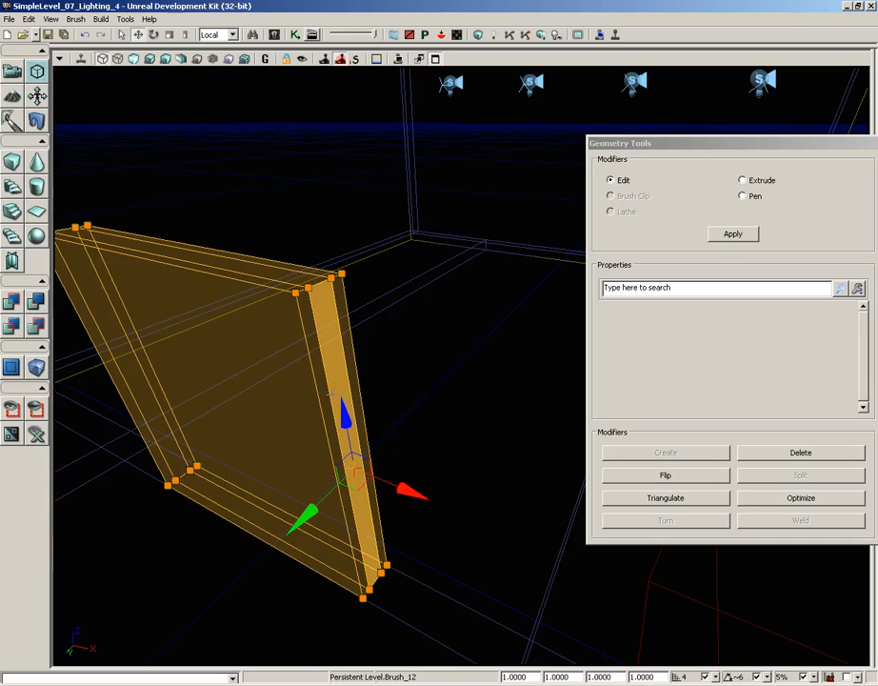
pyautogui.moveTo(767, 211)
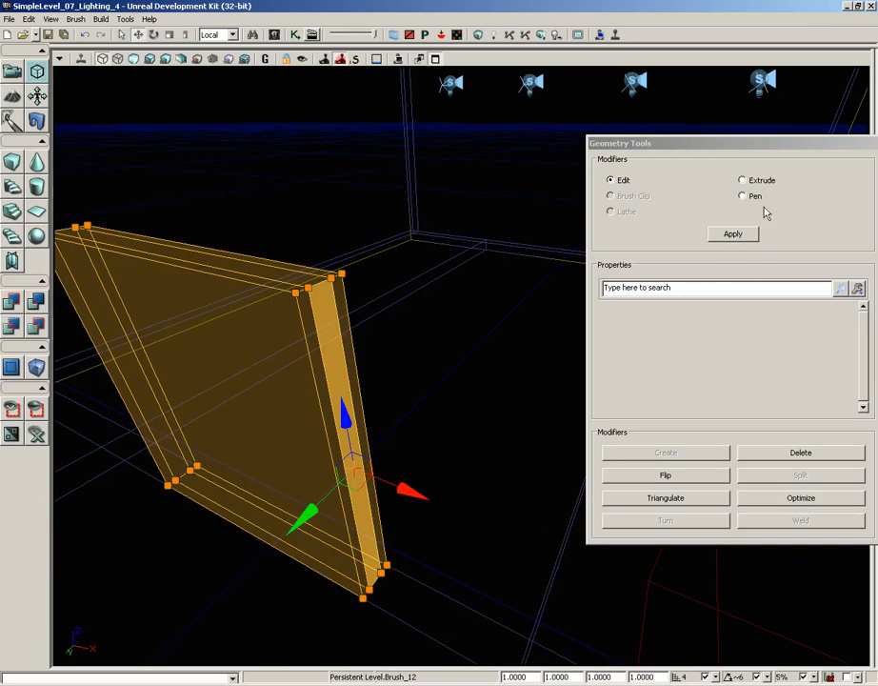
# Step: Extrude the selected doorway face outward in 16-unit steps to build the gate pocket slab
pyautogui.click(742, 180)
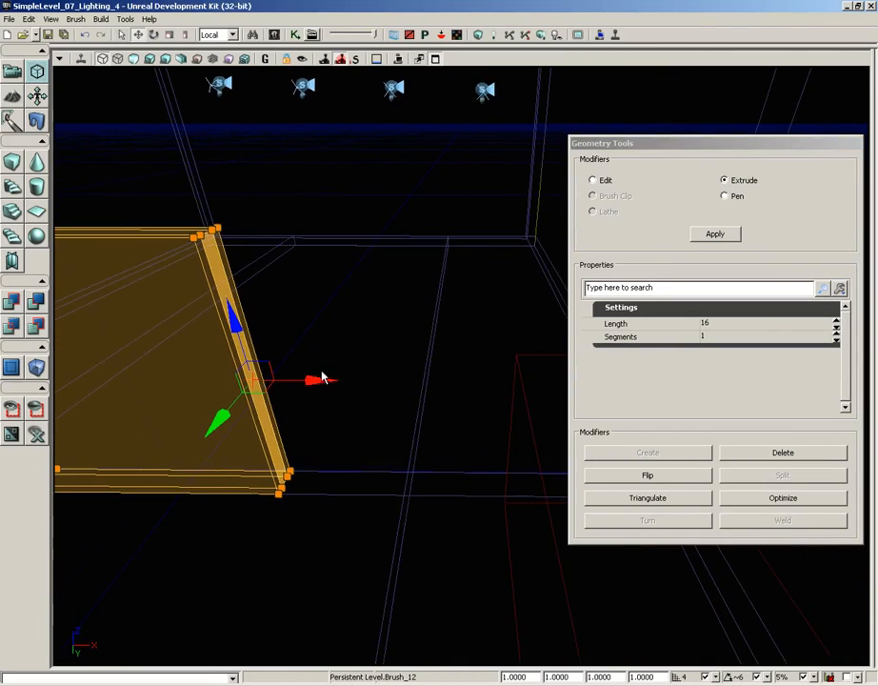
pyautogui.moveTo(314, 379); pyautogui.dragTo(361, 379)
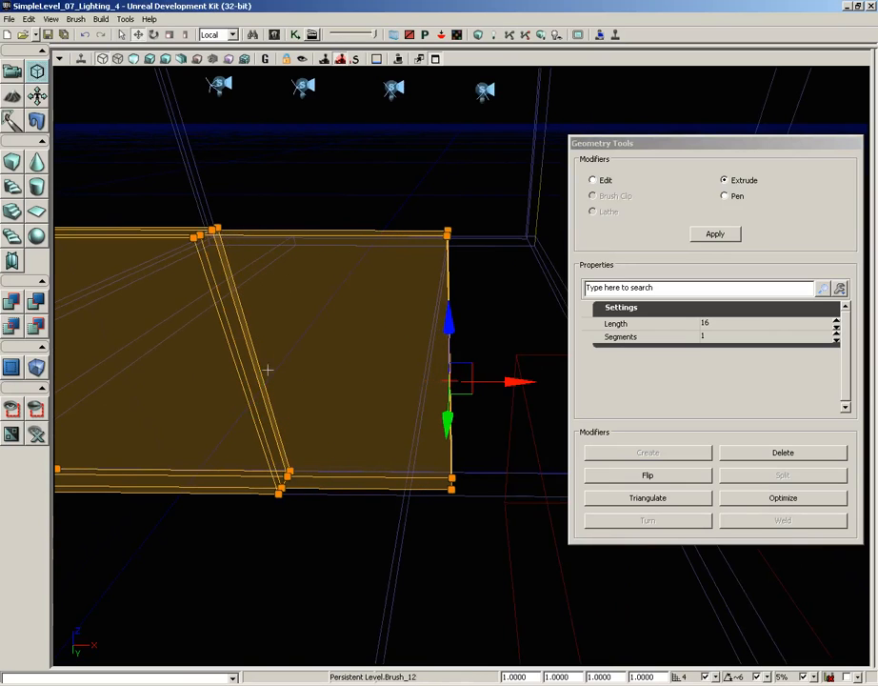
pyautogui.moveTo(266, 371); pyautogui.dragTo(438, 529)
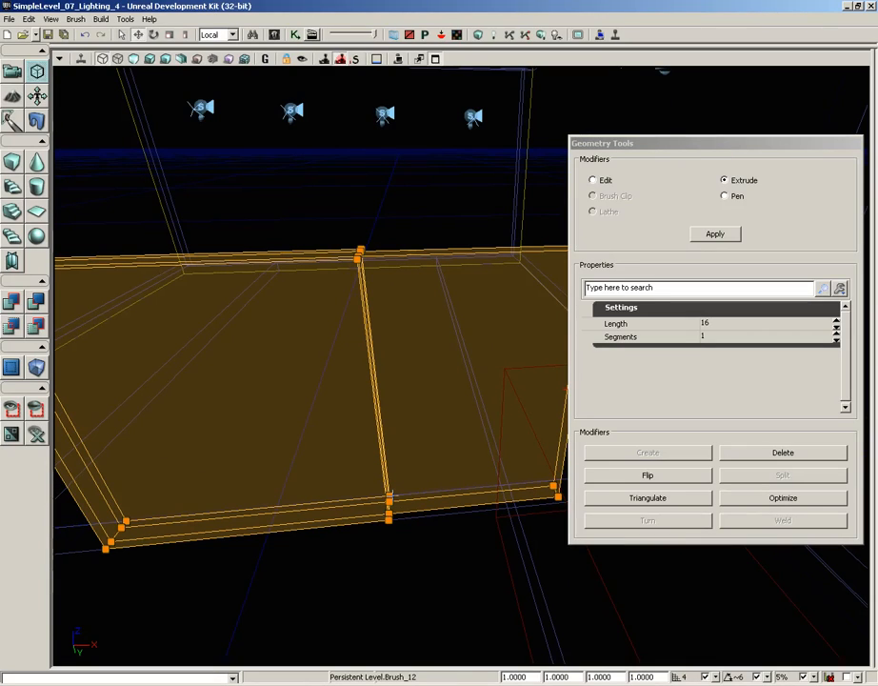
pyautogui.moveTo(349, 399)
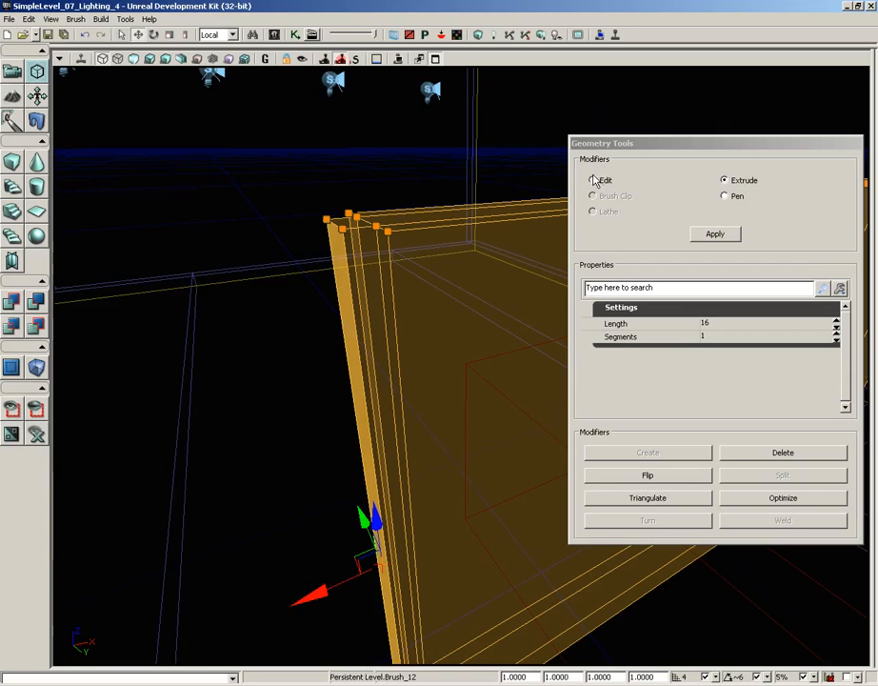
# Step: In Geometry Edit mode, pull both bottom groove corner vertices inward from the top view to bevel them
pyautogui.click(593, 180)
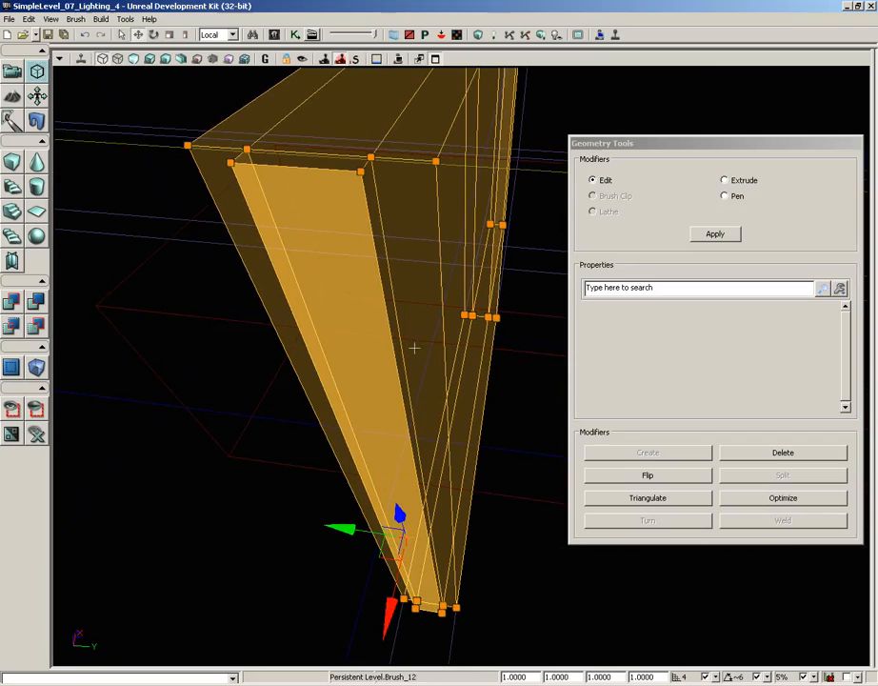
pyautogui.click(59, 58)
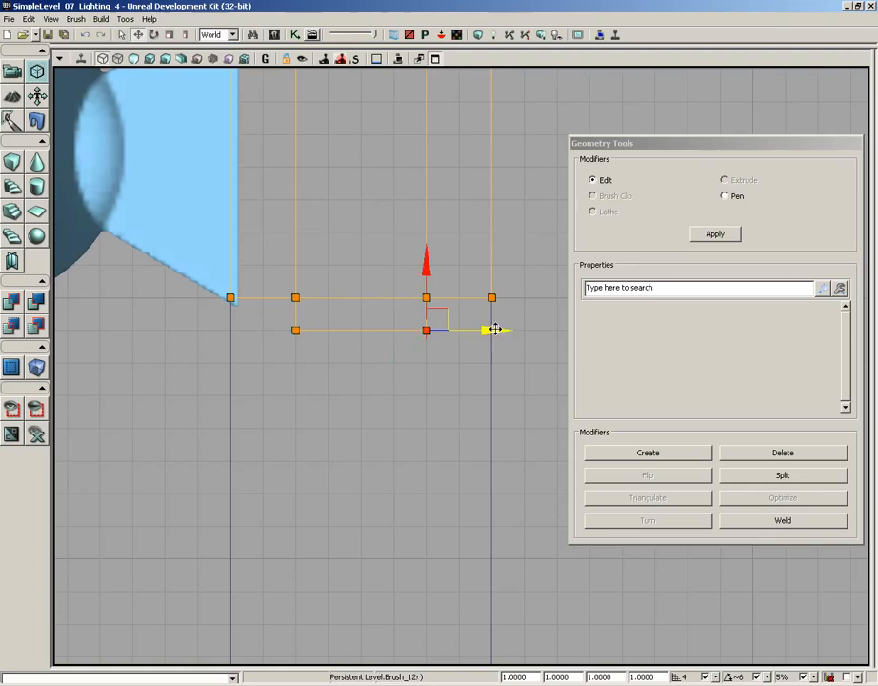
pyautogui.moveTo(495, 329); pyautogui.dragTo(394, 329)
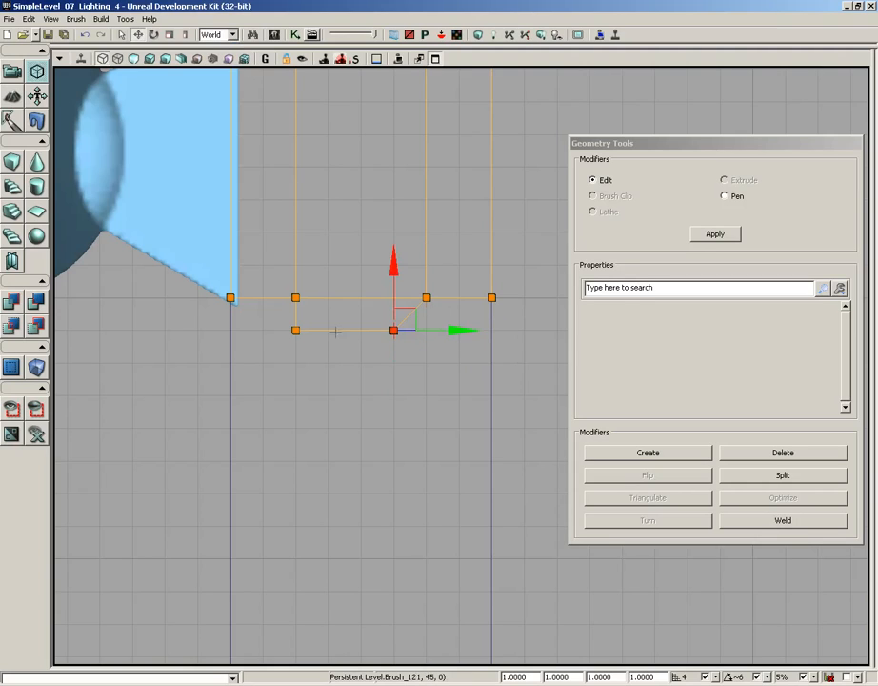
pyautogui.moveTo(394, 330); pyautogui.dragTo(329, 330)
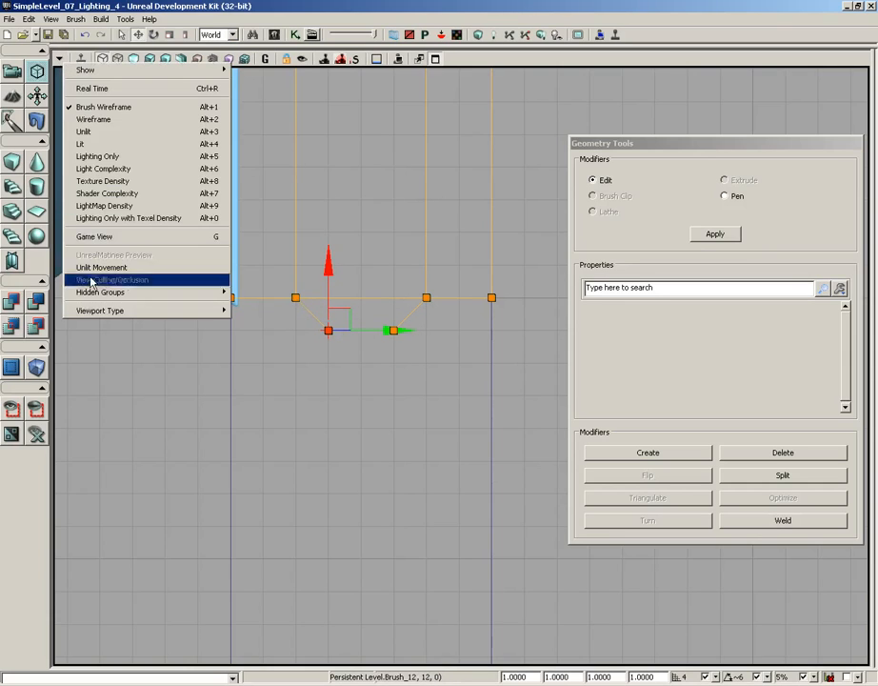
# Step: Return to perspective, rebuild the doorway geometry and close the Map Check report
pyautogui.click(114, 279)
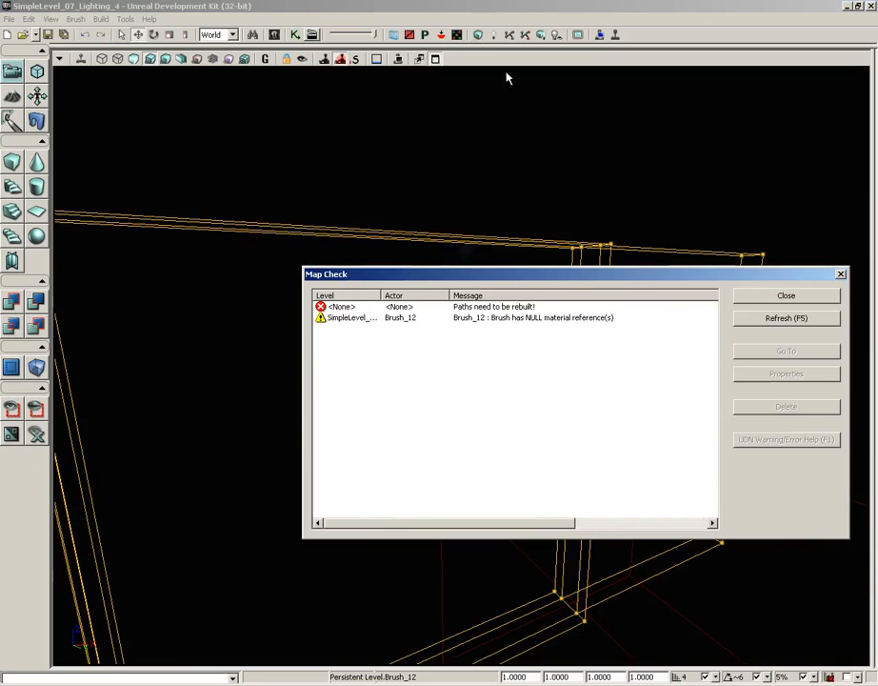
pyautogui.click(784, 295)
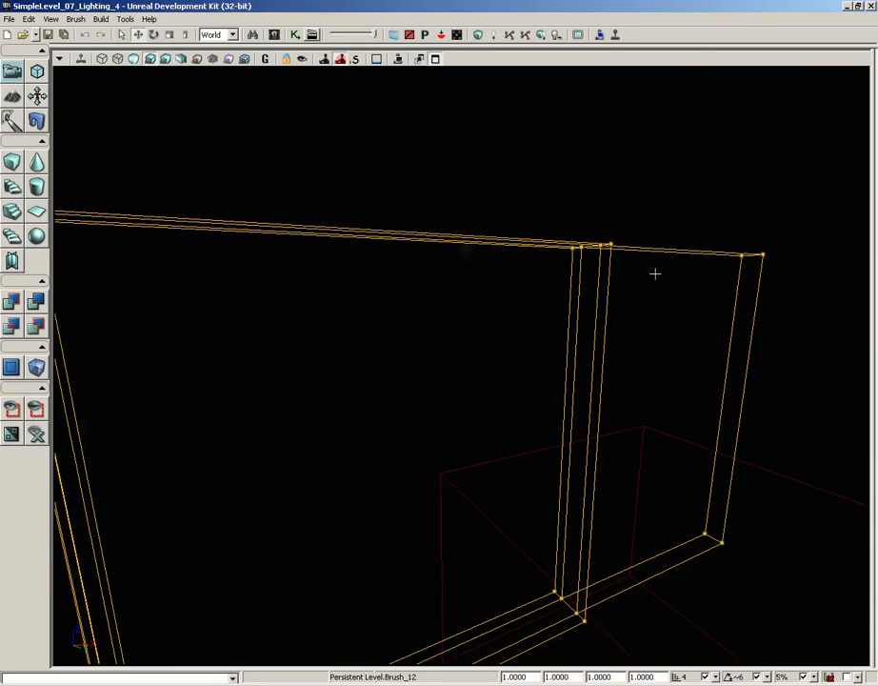
pyautogui.click(136, 59)
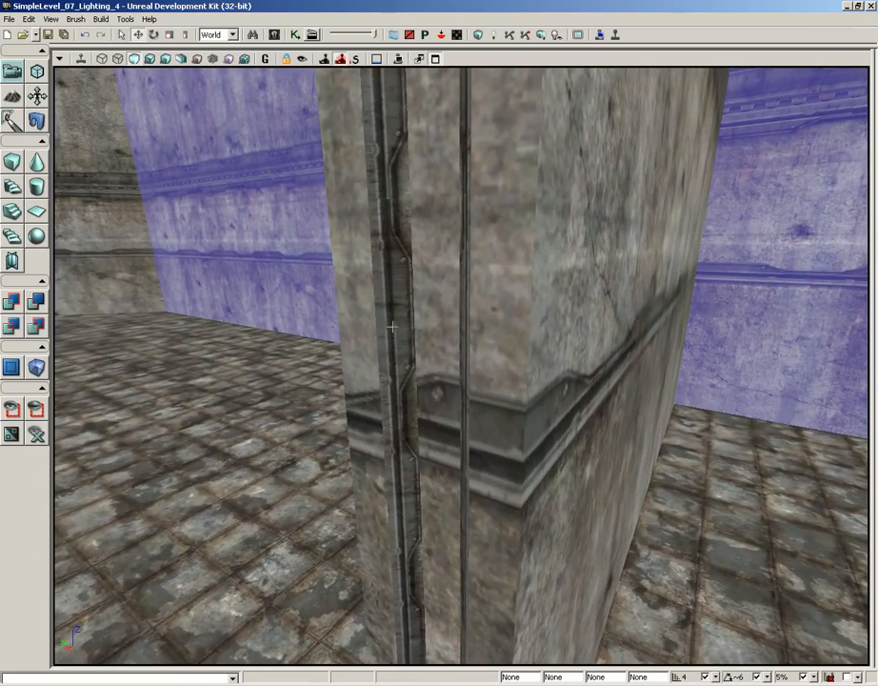
pyautogui.moveTo(403, 437)
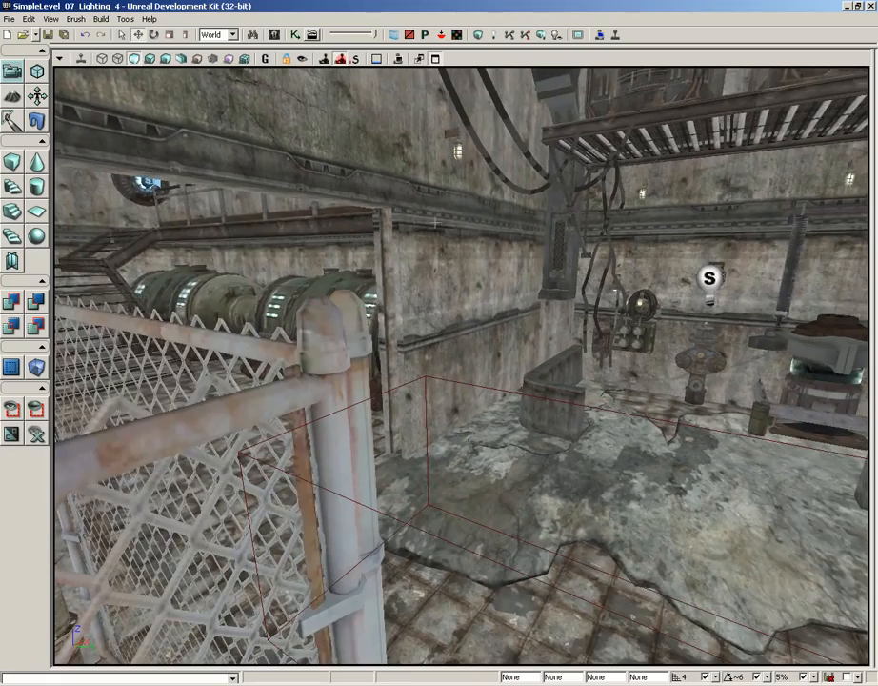
pyautogui.moveTo(540, 36)
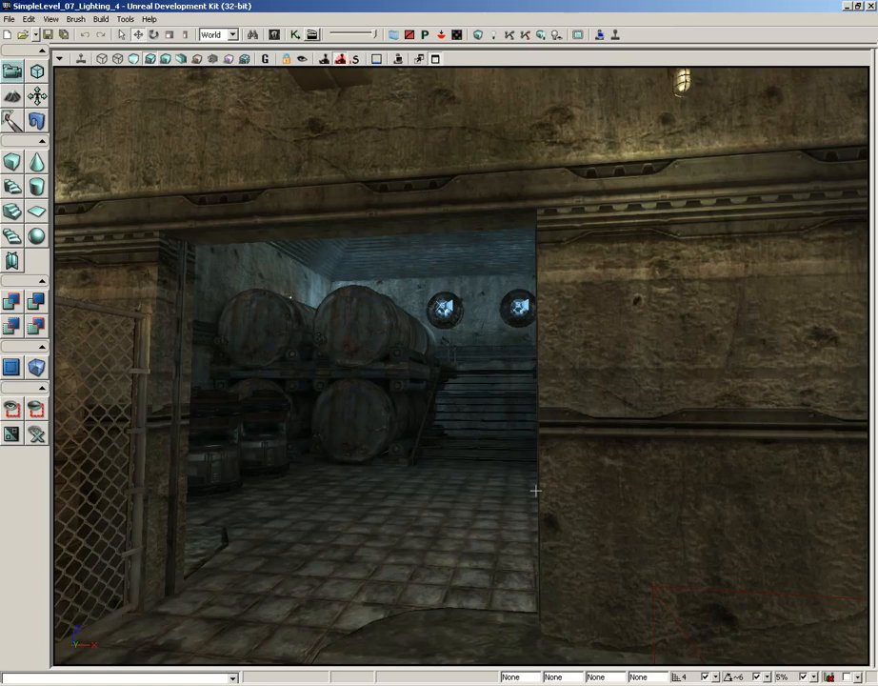
pyautogui.moveTo(600, 563)
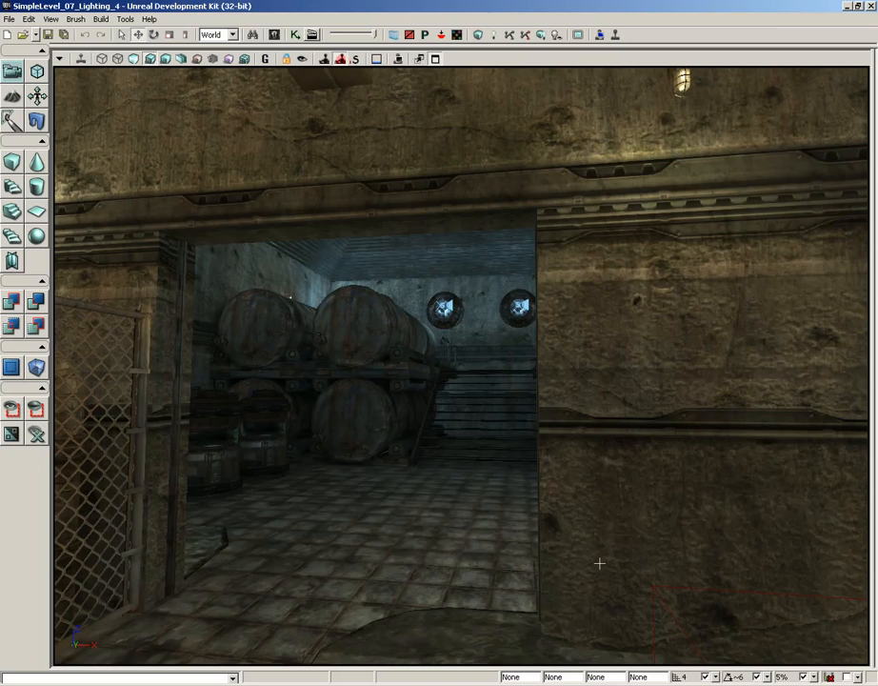